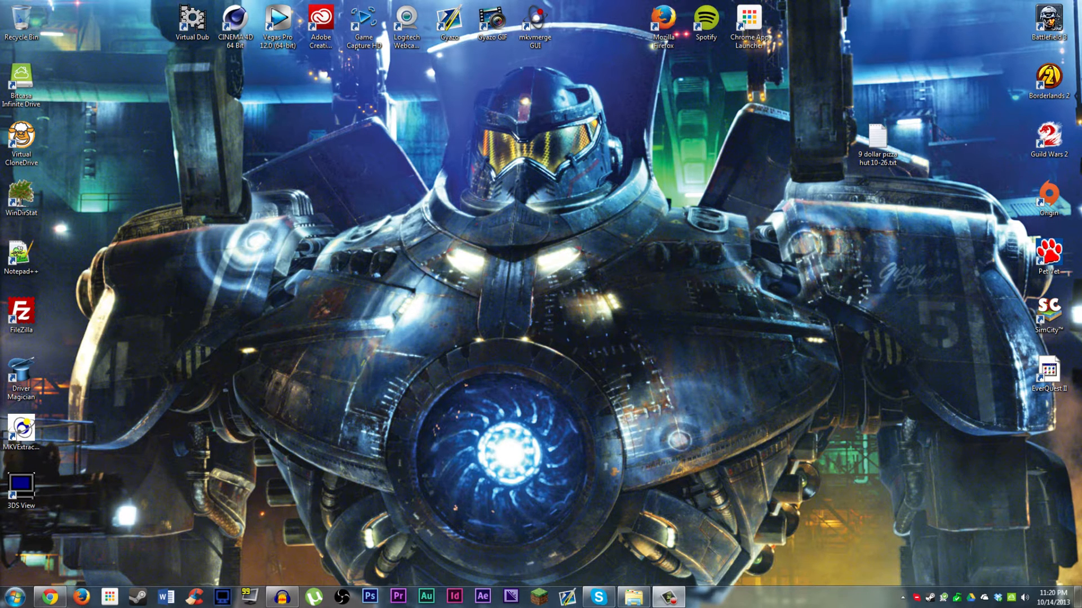
mouse_move(368, 76)
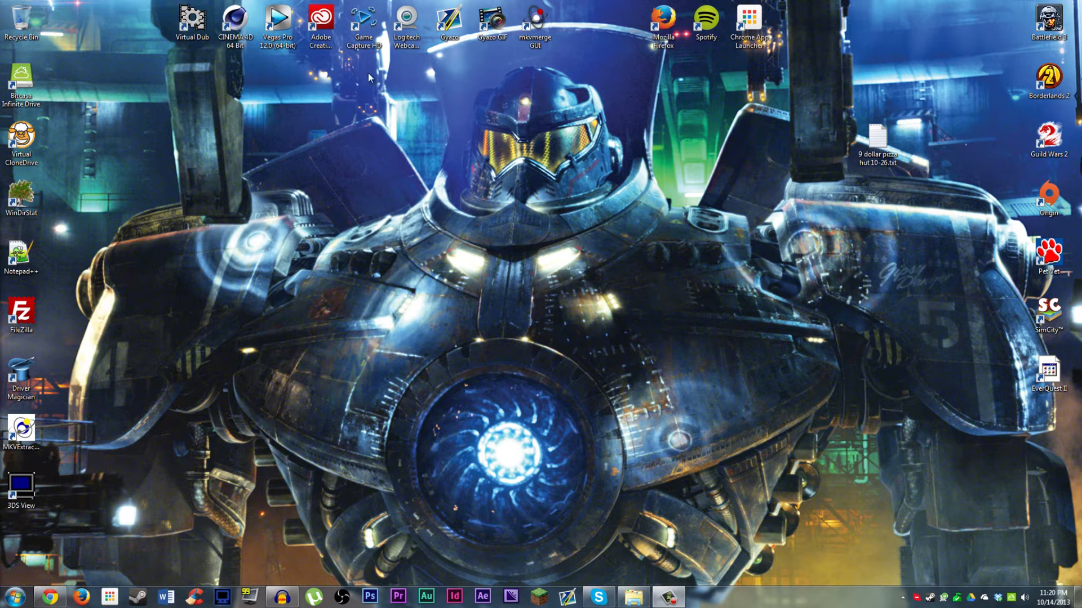
- Move the webcam software shortcut from the top row down to mid-desktop
left_click_drag(406, 26, 404, 266)
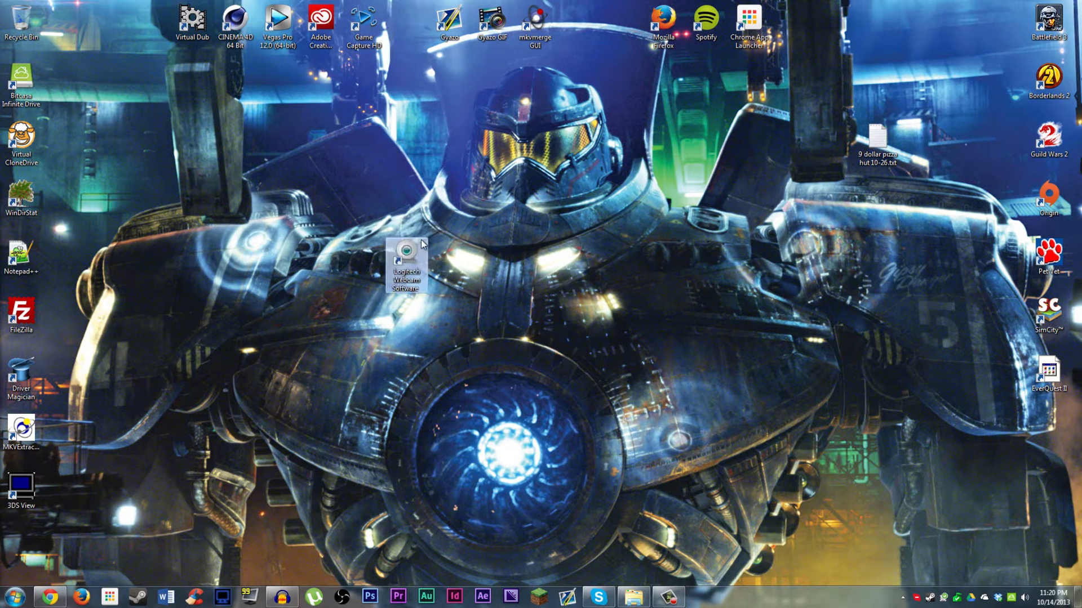
mouse_move(433, 314)
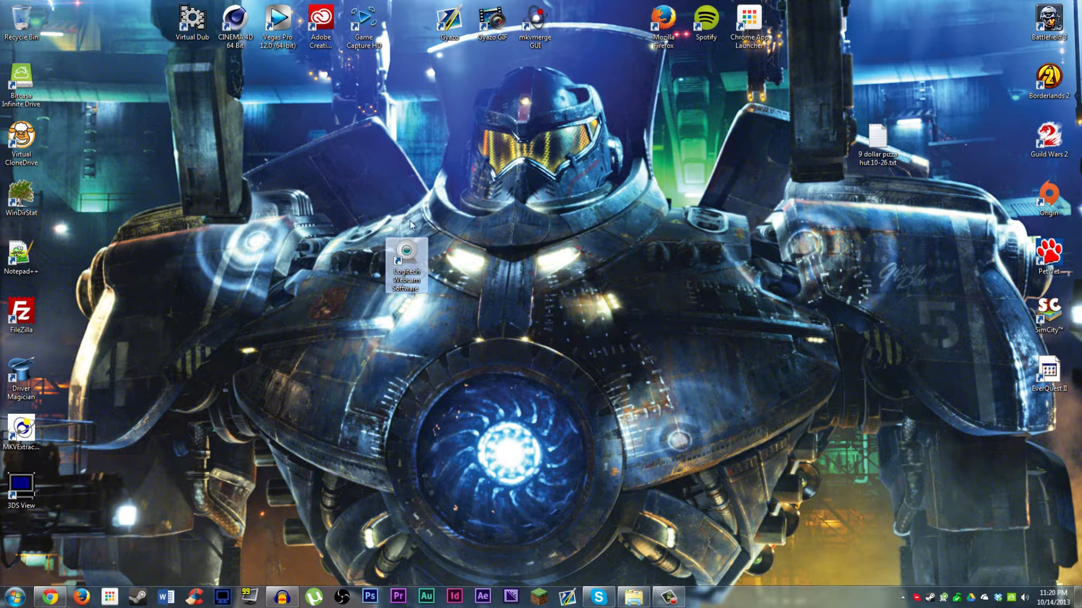
left_click_drag(406, 264, 405, 32)
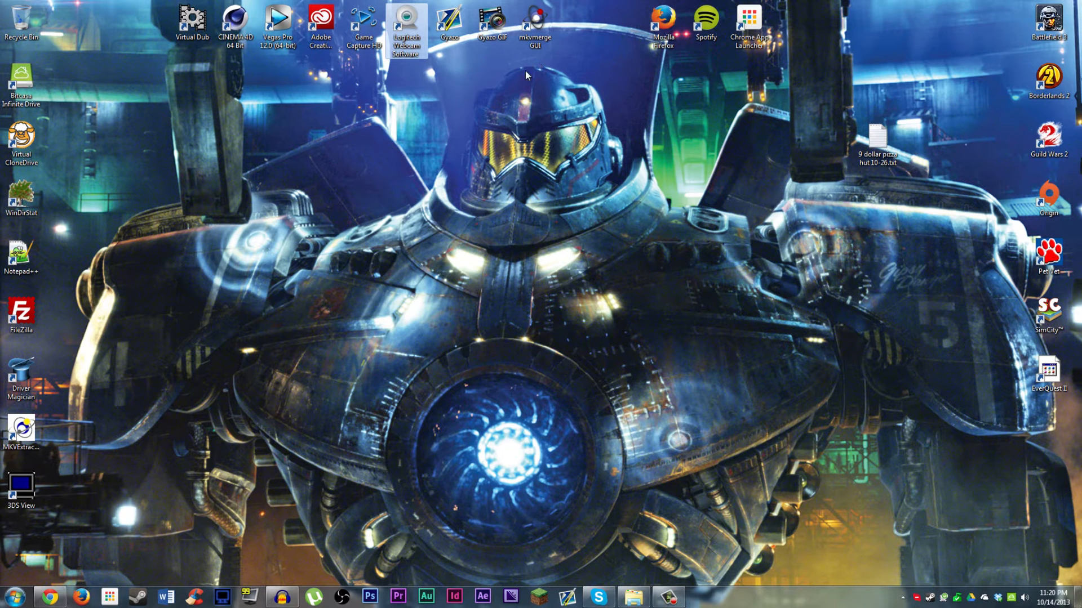
left_click_drag(407, 27, 404, 266)
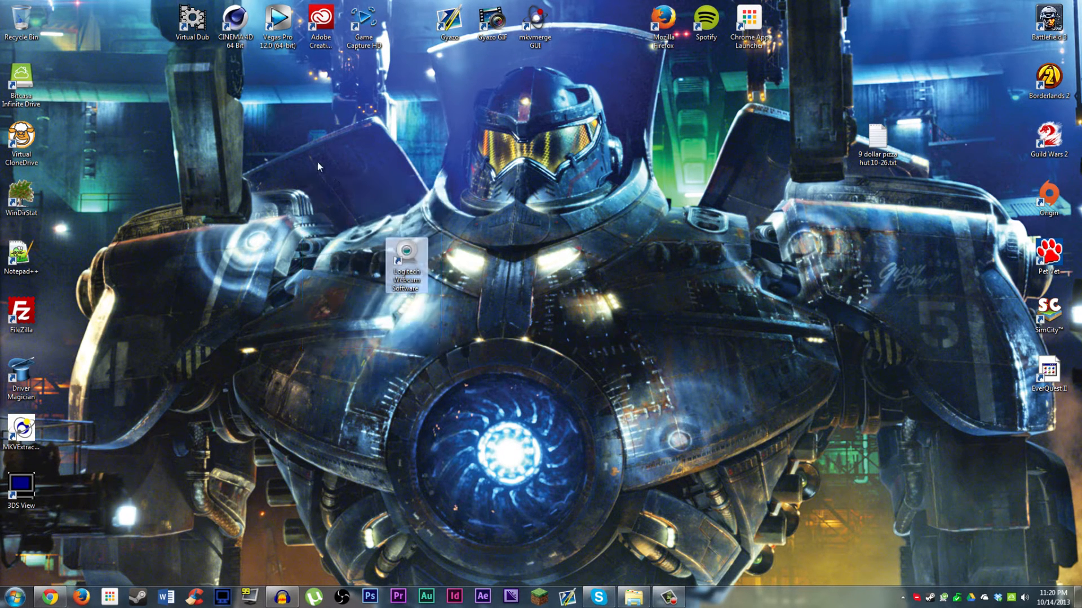
mouse_move(364, 163)
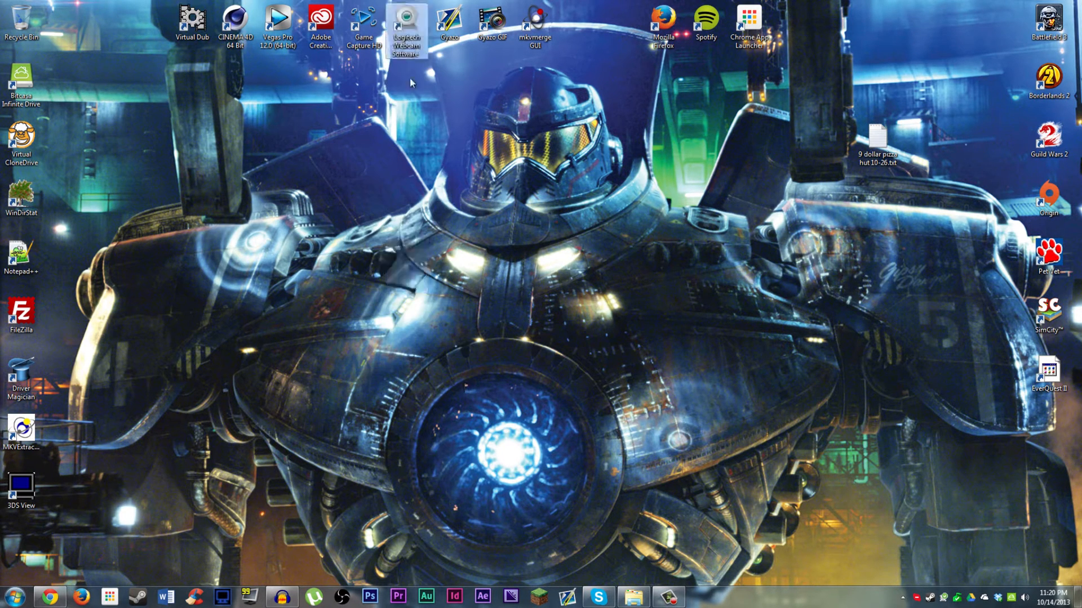
- Move the VirtualDub shortcut to the middle of the desktop over the wallpaper
left_click_drag(191, 20, 362, 251)
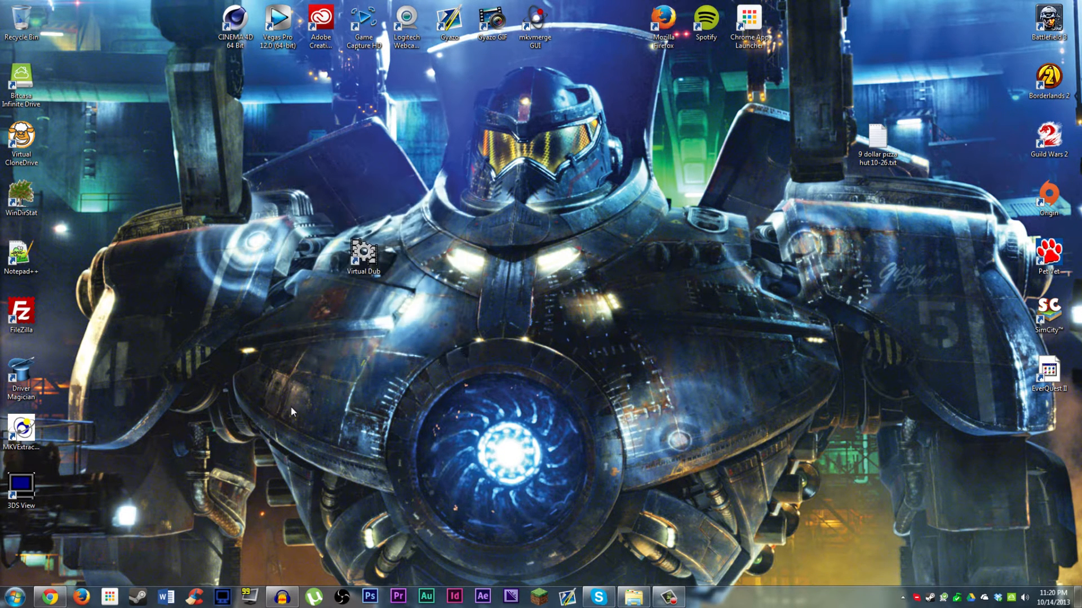
mouse_move(276, 166)
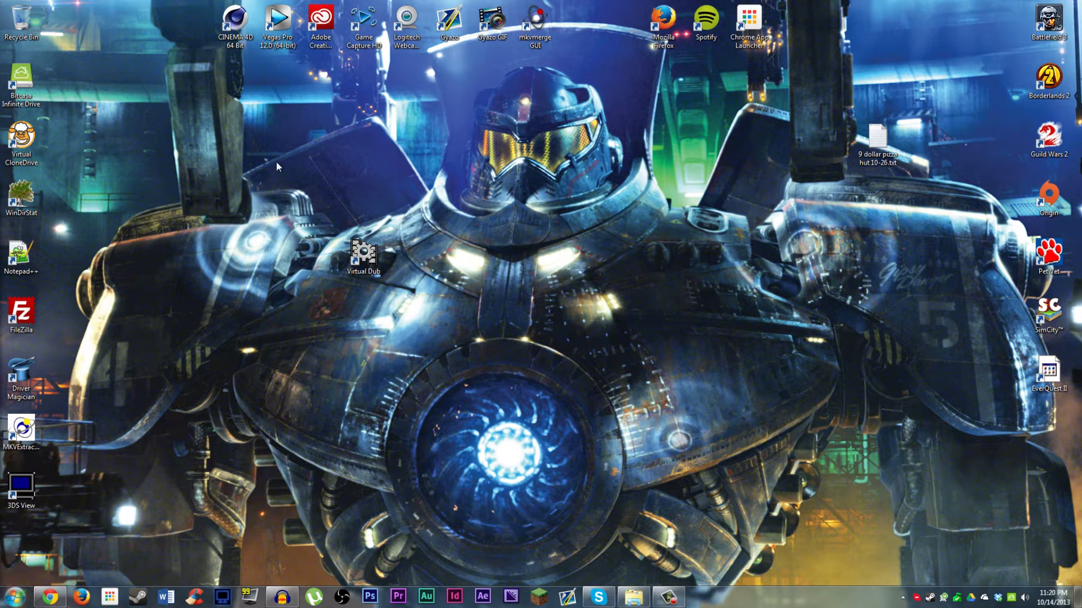
left_click(364, 251)
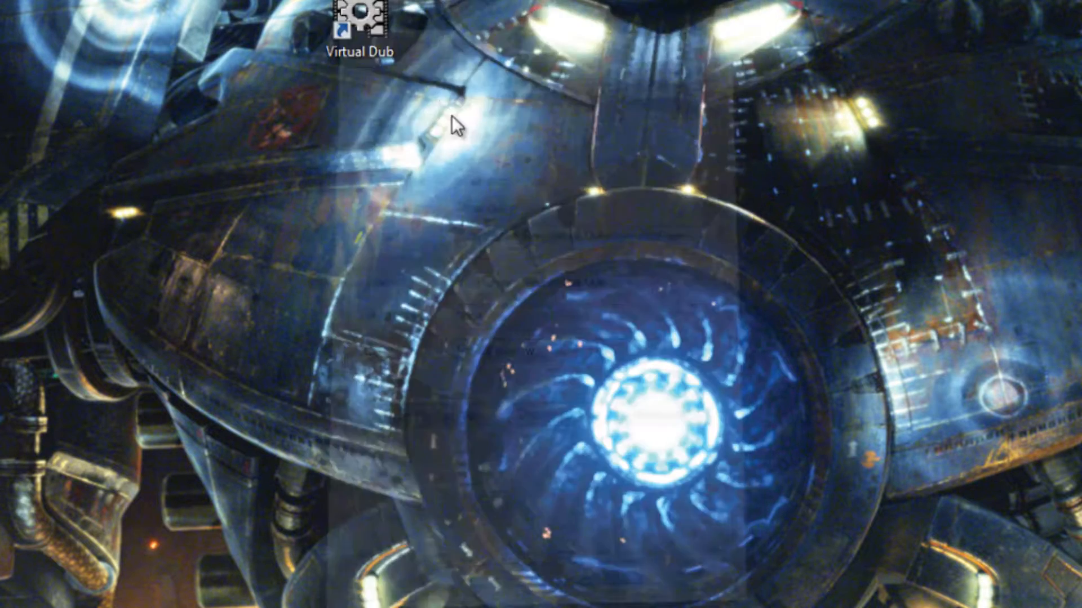
- Launch VirtualDub from its desktop shortcut and show the File commands list
double_click(358, 27)
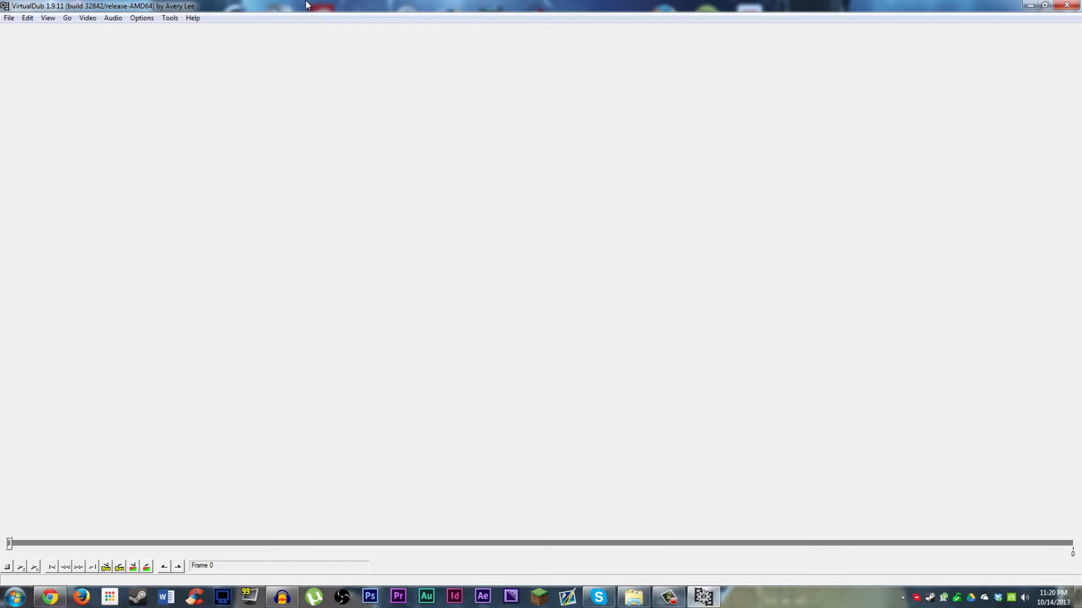
mouse_move(256, 227)
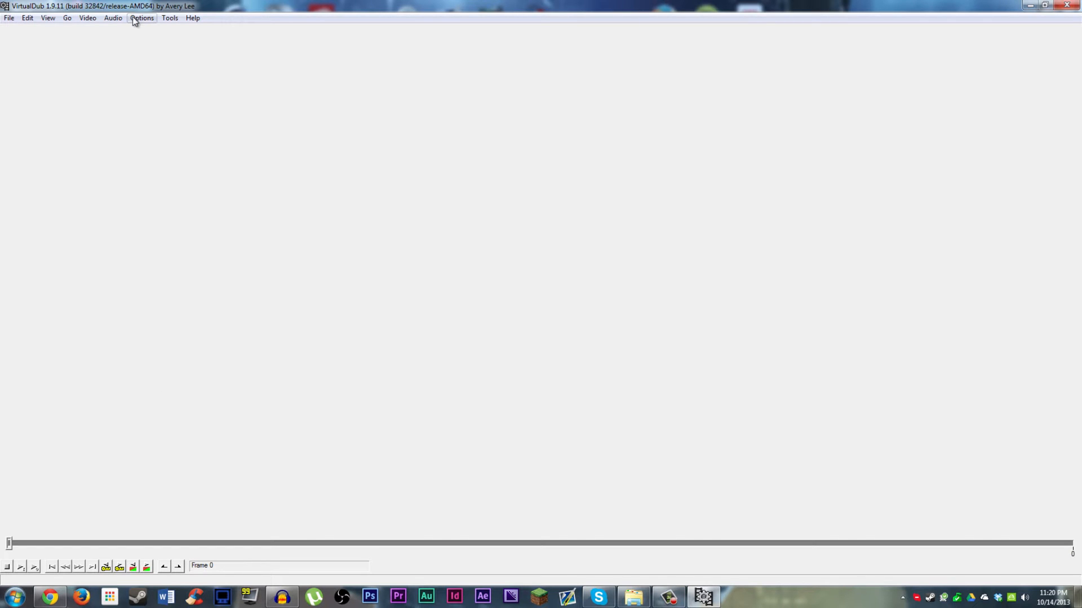
mouse_move(9, 16)
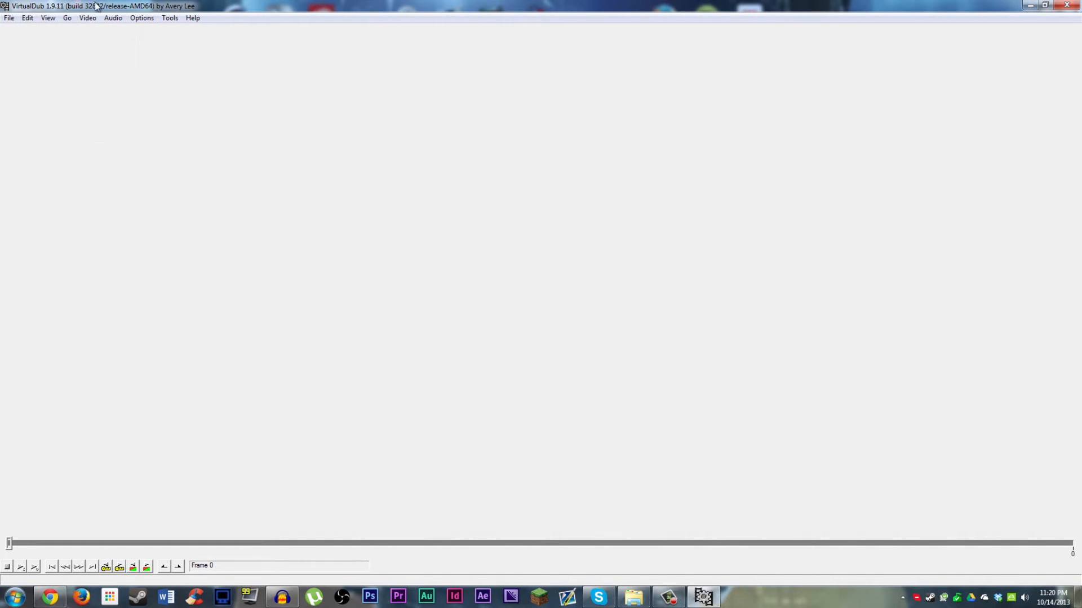
left_click(9, 17)
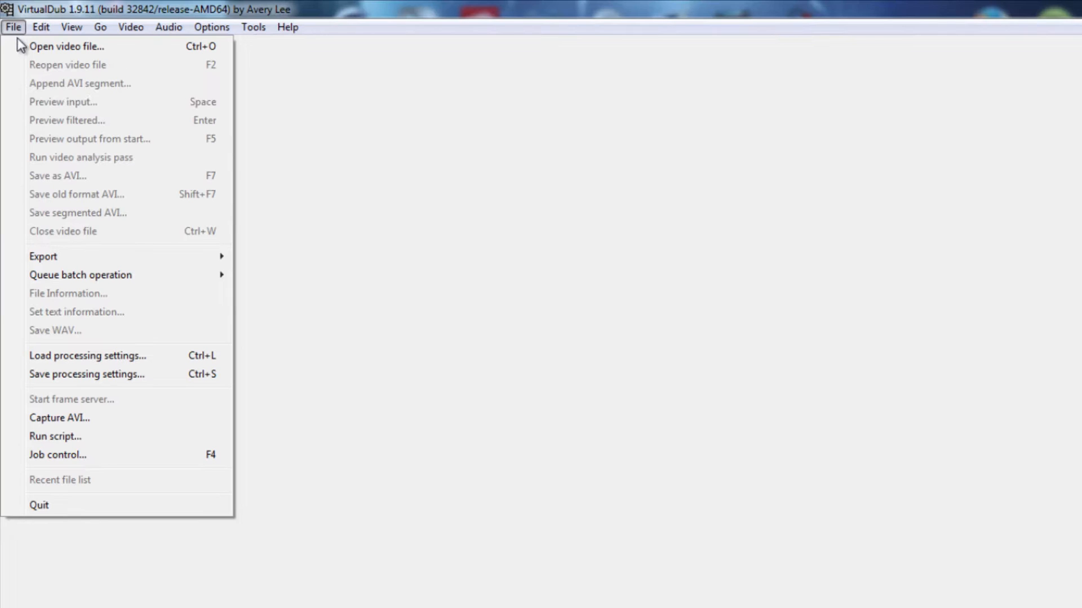
mouse_move(82, 418)
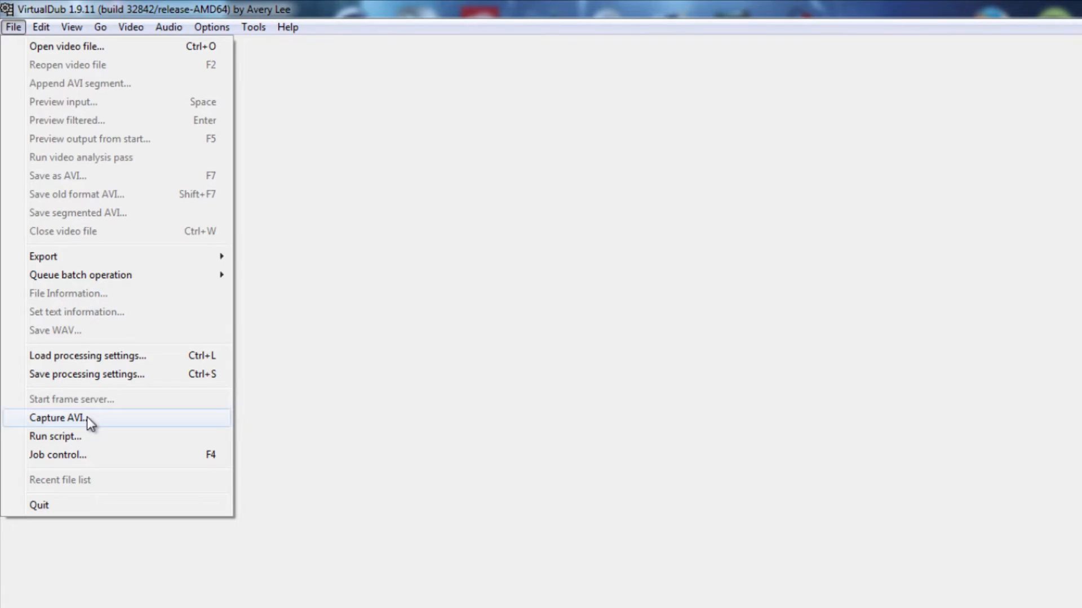
- Switch to Capture AVI mode and disconnect the live webcam feed
left_click(57, 418)
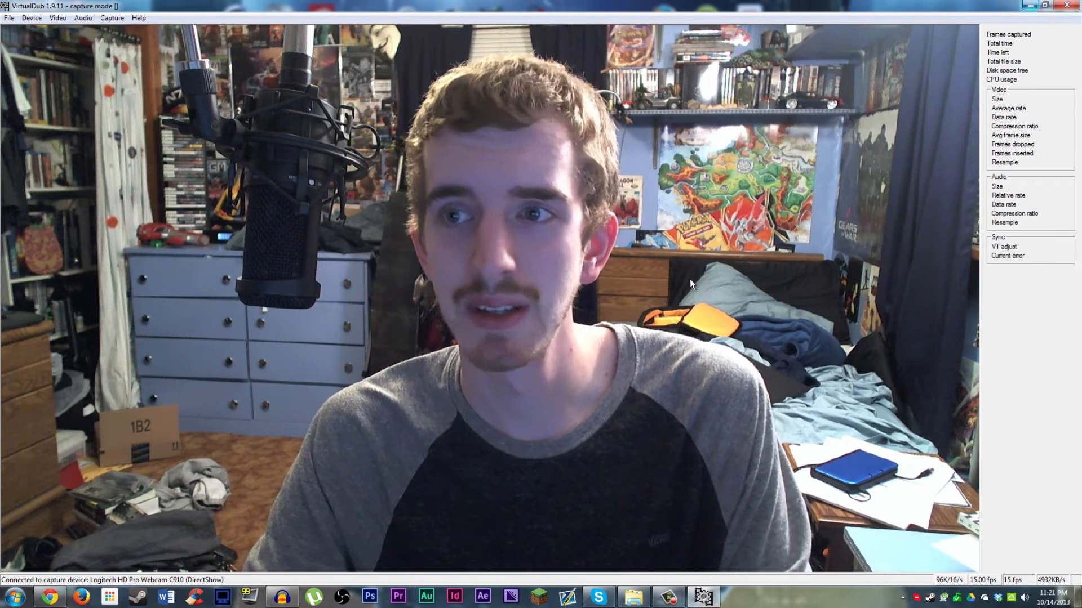
left_click(31, 17)
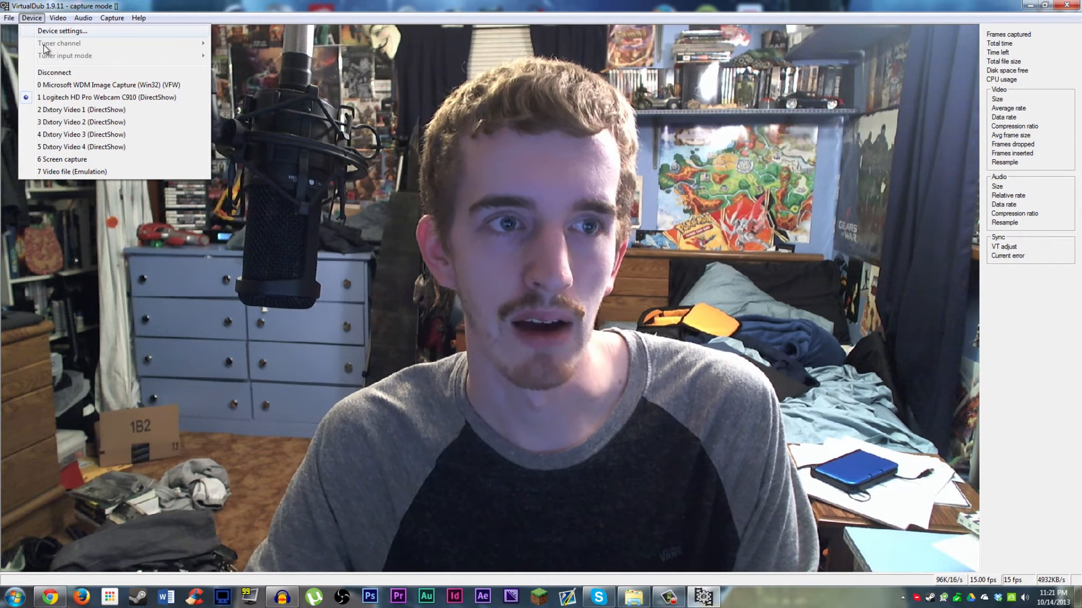
left_click(54, 72)
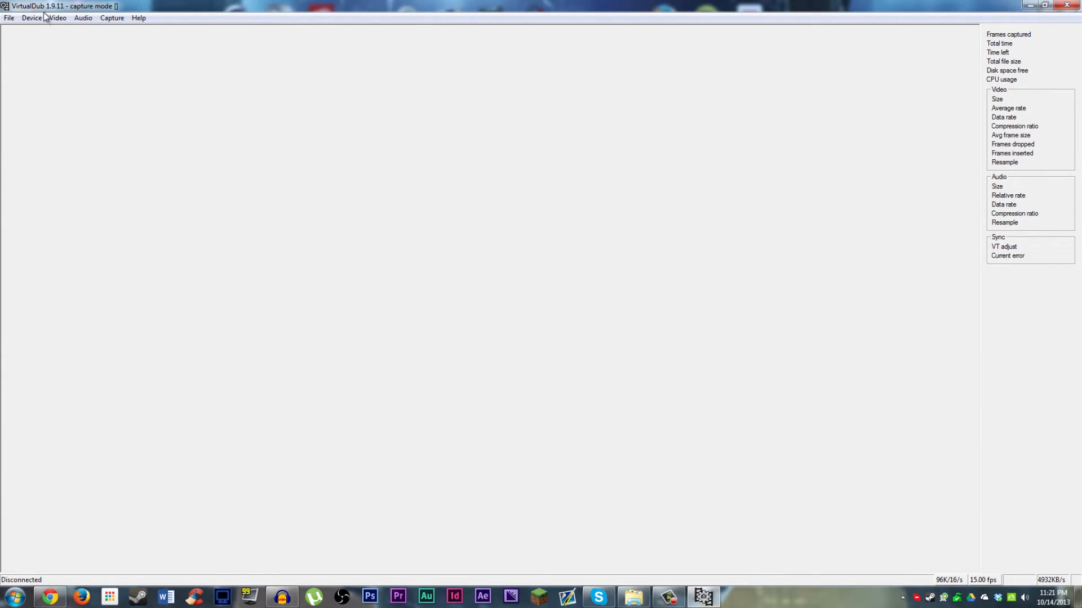
- Select the Logitech webcam as the capture device
left_click(32, 17)
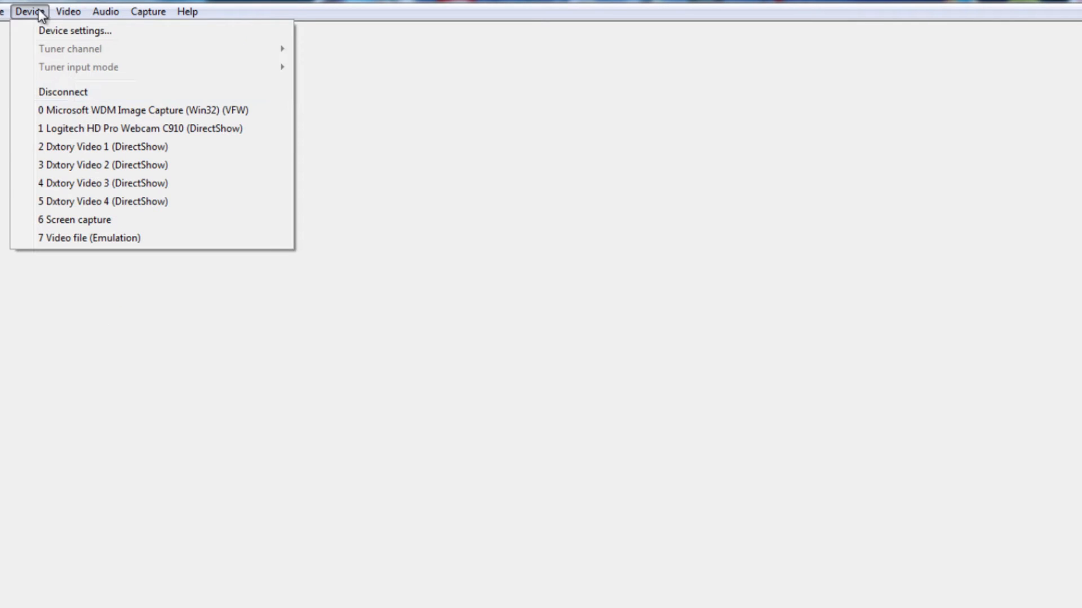
left_click(126, 128)
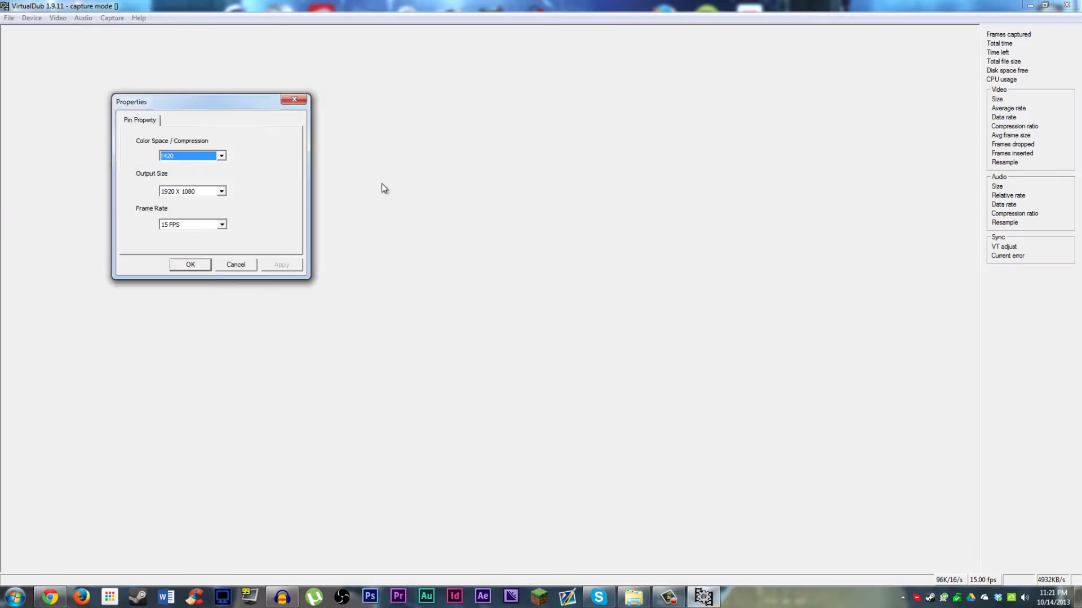
- Set the pin format to RGB24, 1920 x 1080 at 15 FPS and confirm to show the live preview
left_click(222, 156)
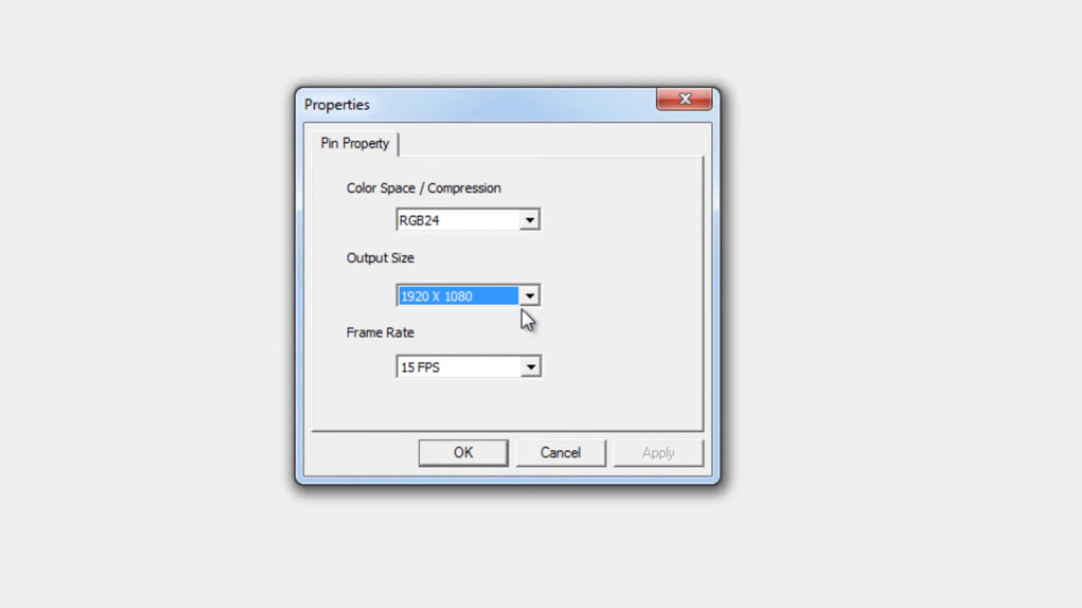
left_click(458, 366)
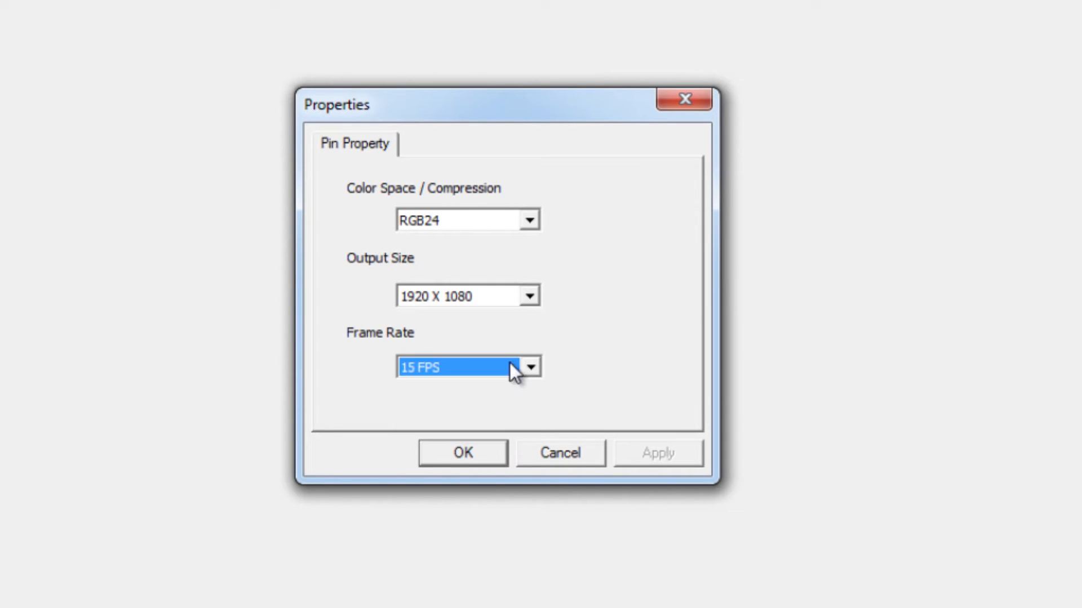
mouse_move(524, 330)
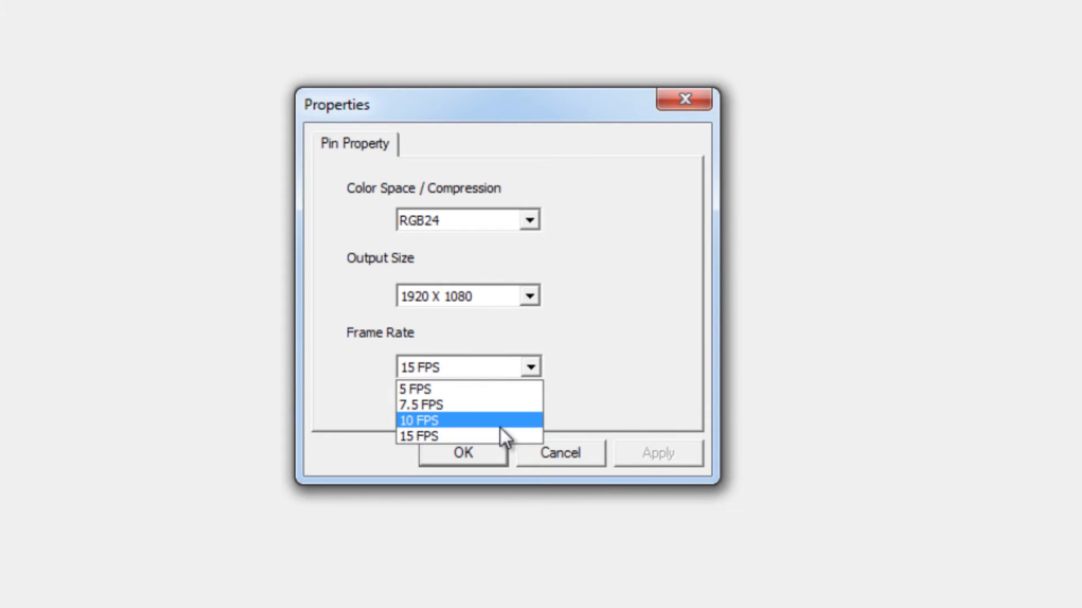
left_click(417, 435)
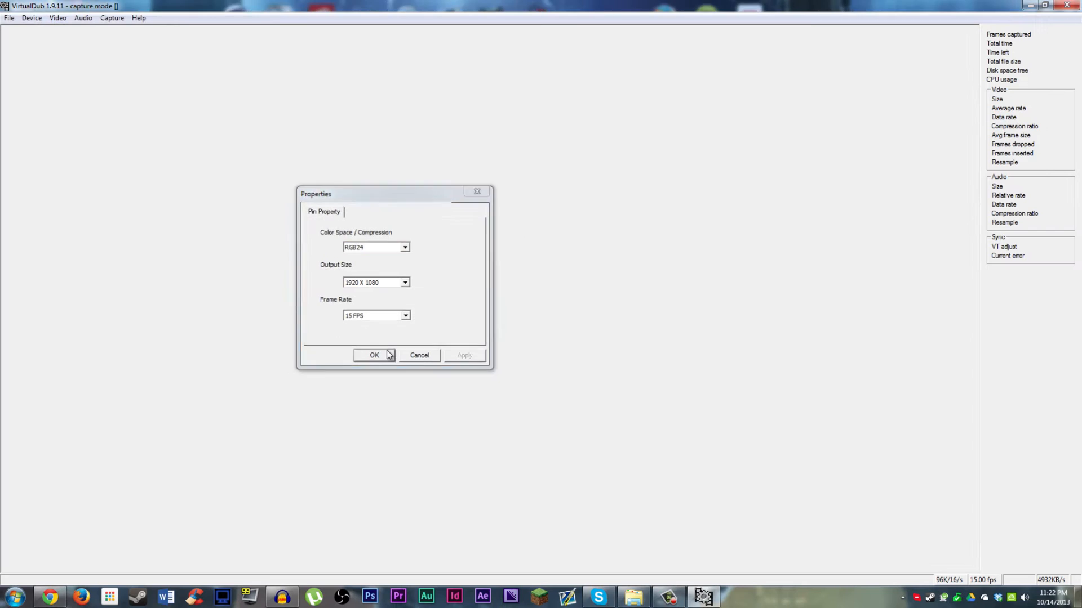
left_click(374, 355)
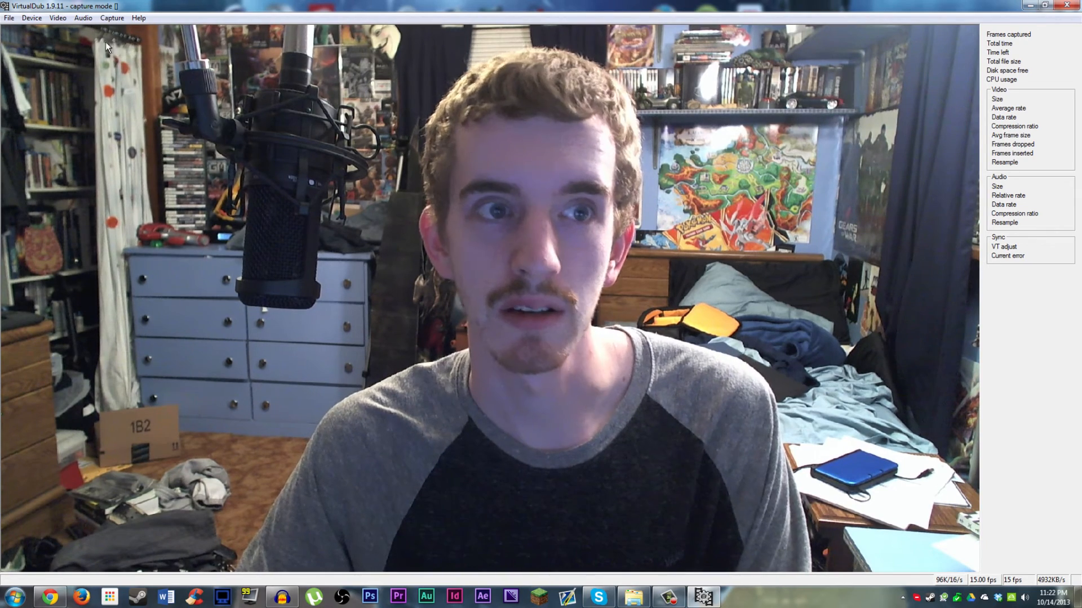
left_click(111, 17)
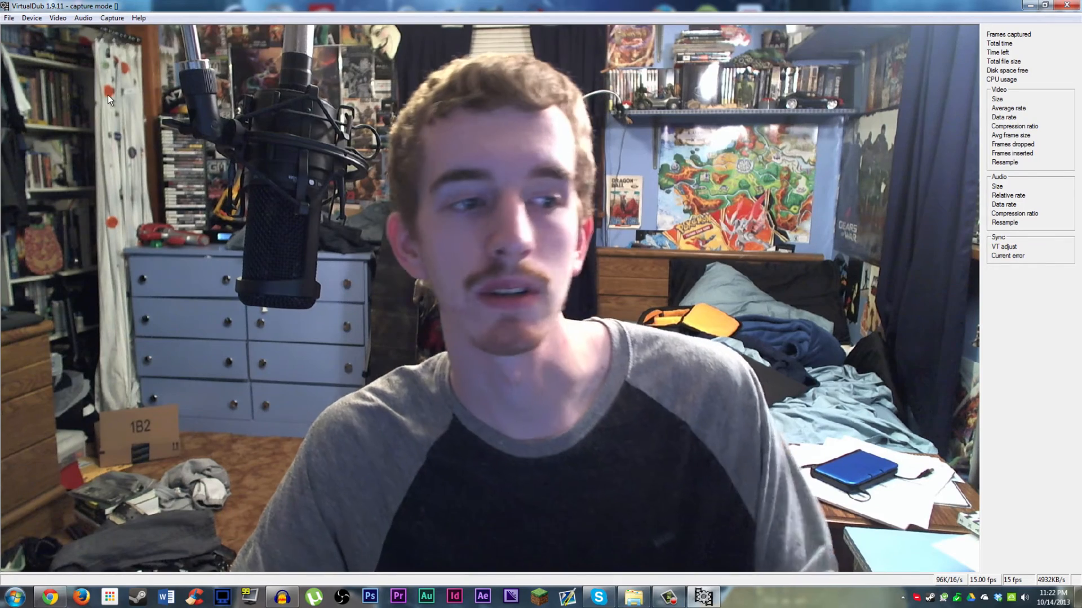
left_click(83, 17)
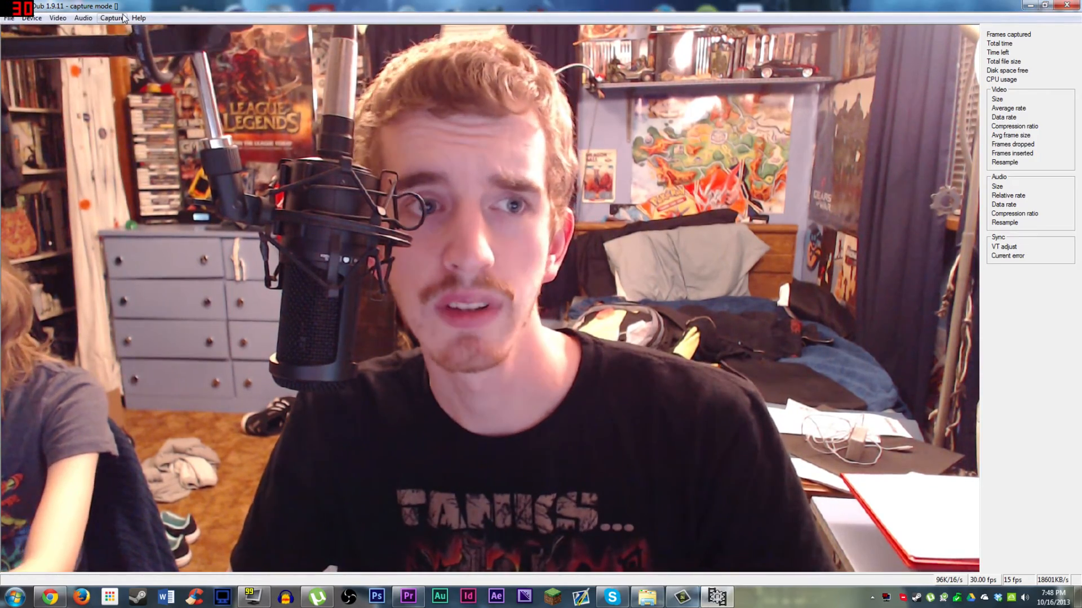
left_click(111, 17)
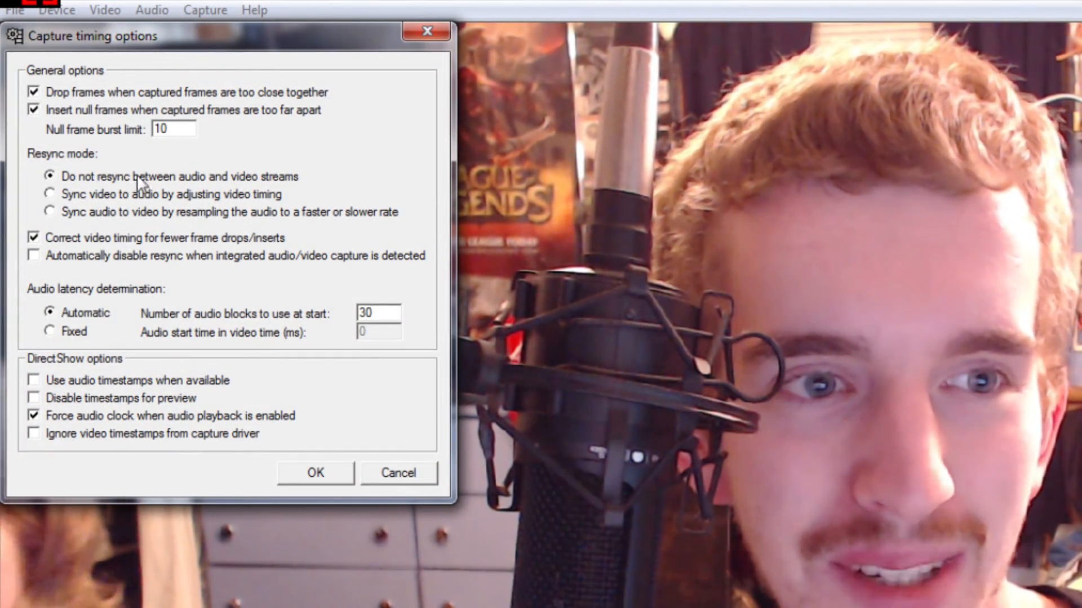
mouse_move(114, 220)
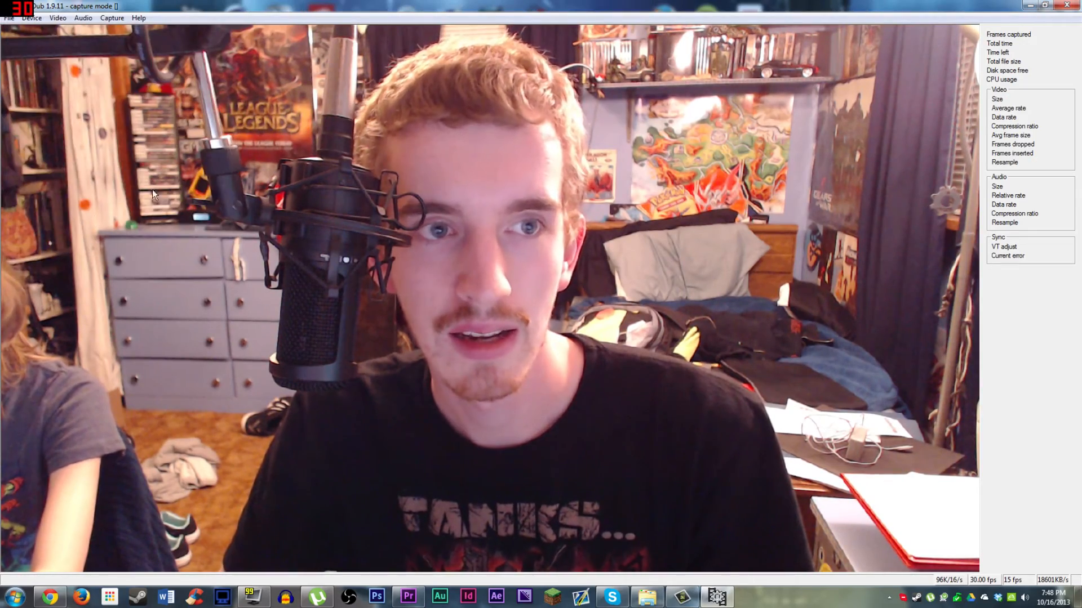
- Set the capture file to Webcam1.avi in the Record folder
left_click(111, 17)
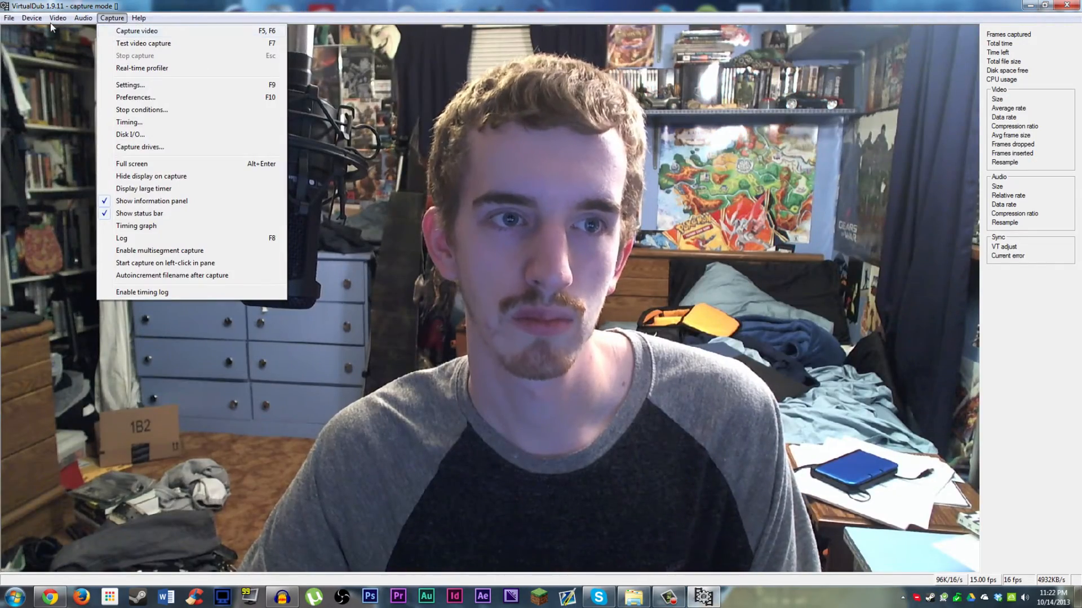
left_click(10, 18)
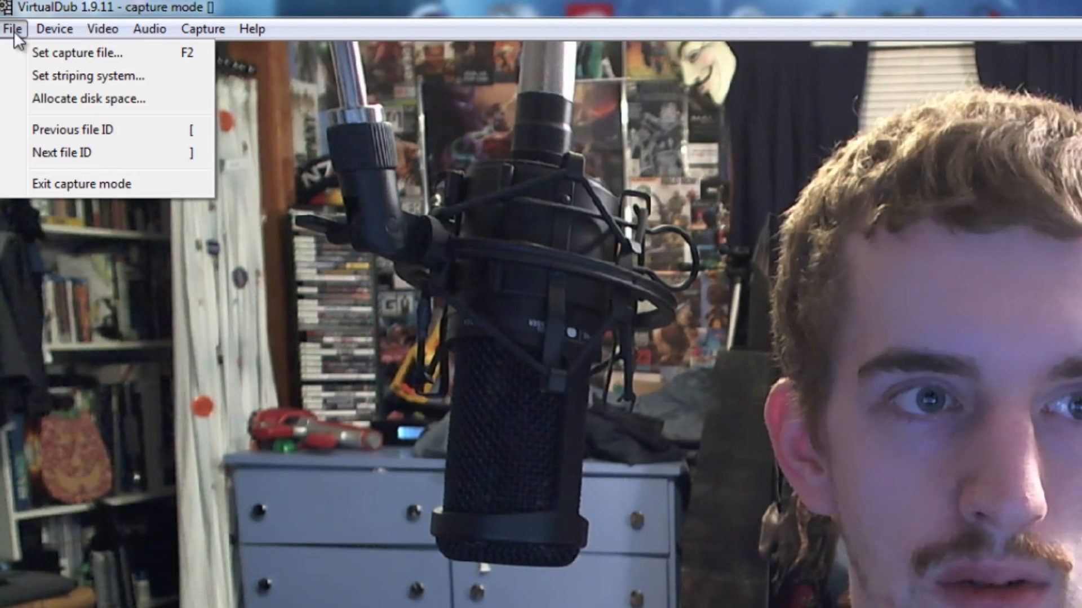
mouse_move(76, 53)
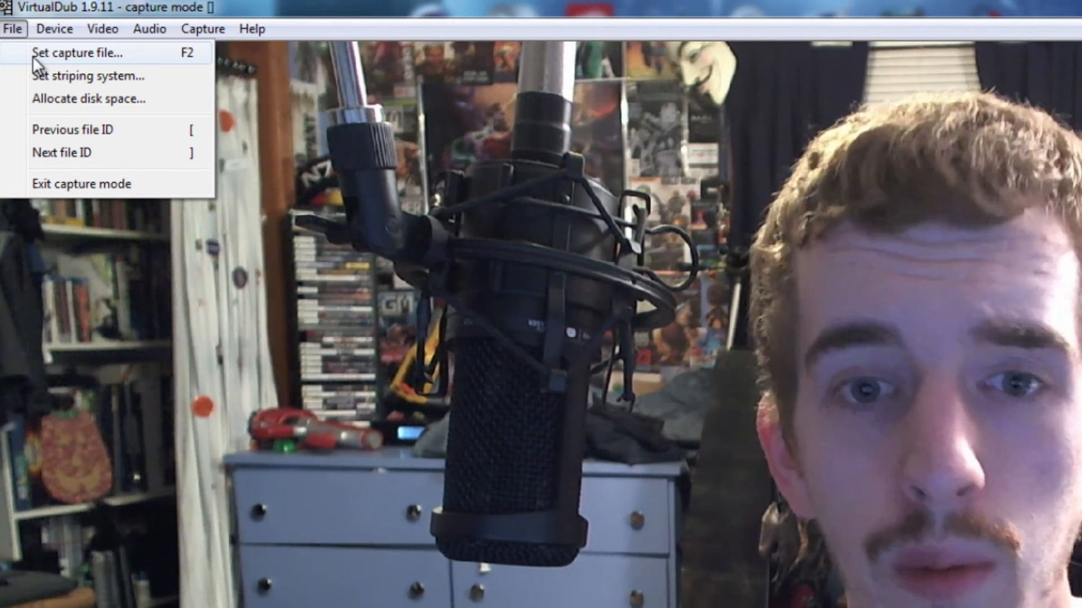
left_click(75, 53)
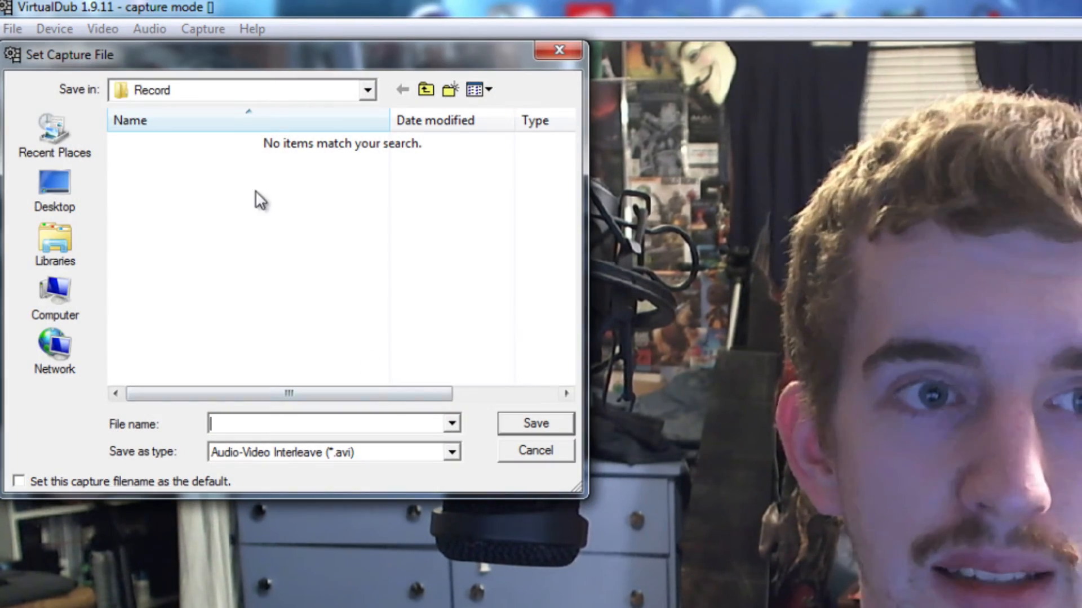
mouse_move(335, 250)
type("Webcam1")
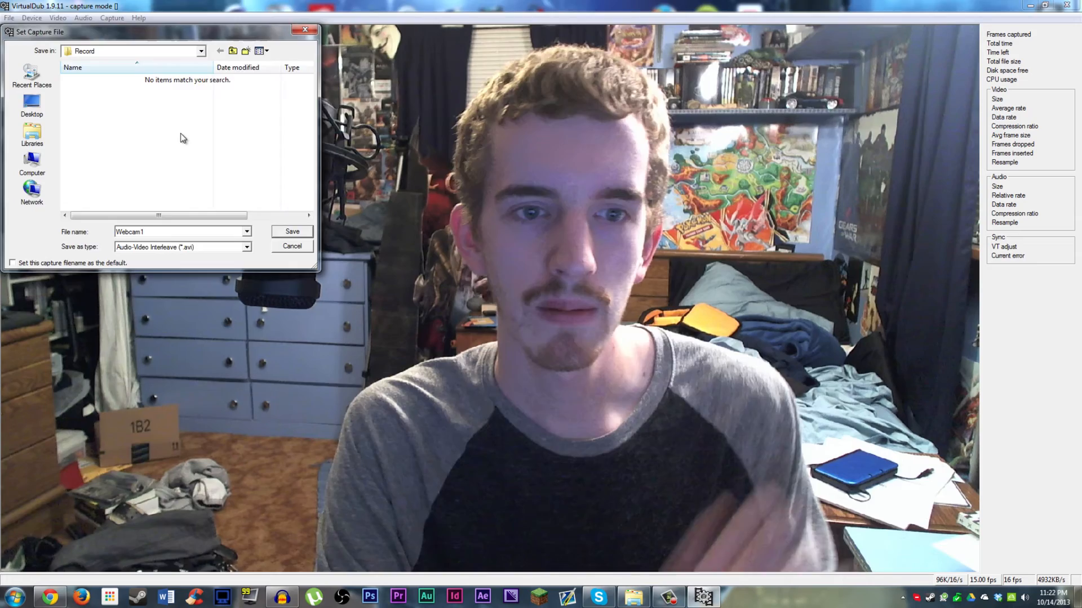
left_click(112, 17)
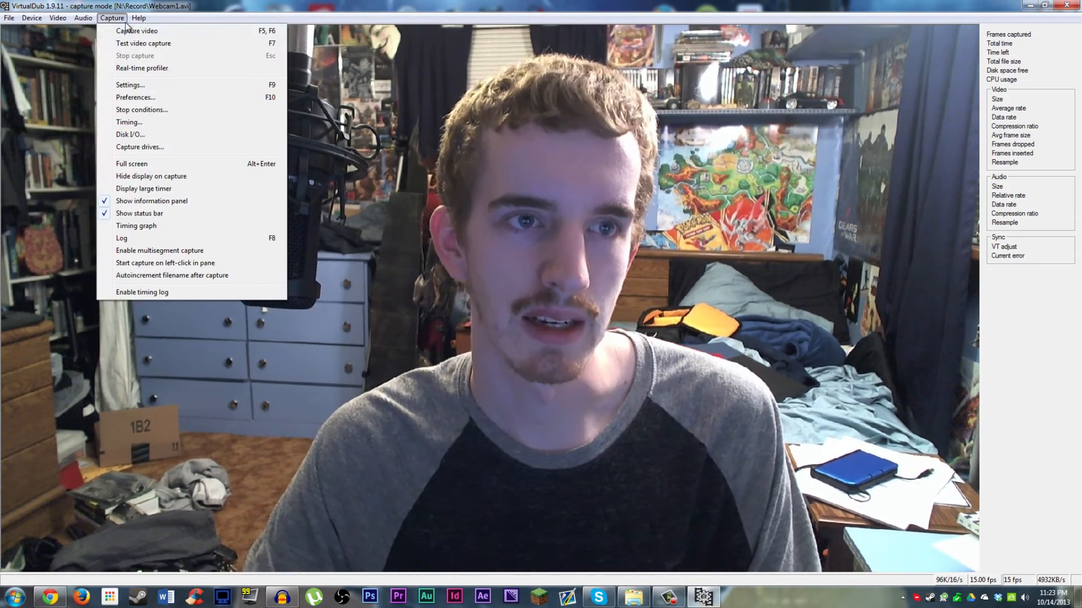
- Start capturing the webcam feed to Webcam1.avi until about 478 frames and 2.8 GB are recorded
left_click(136, 30)
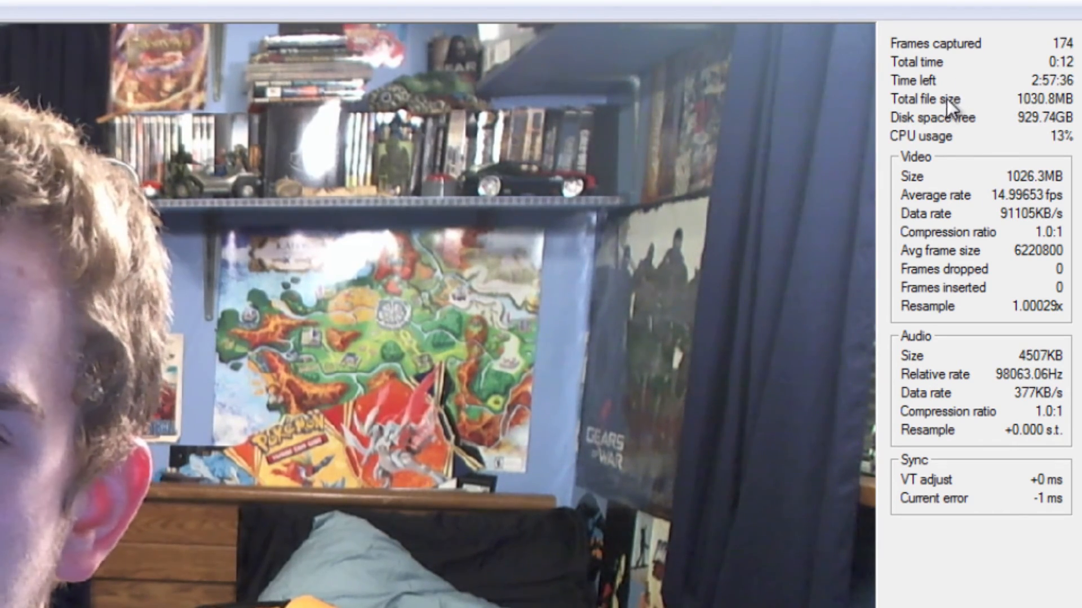
mouse_move(914, 75)
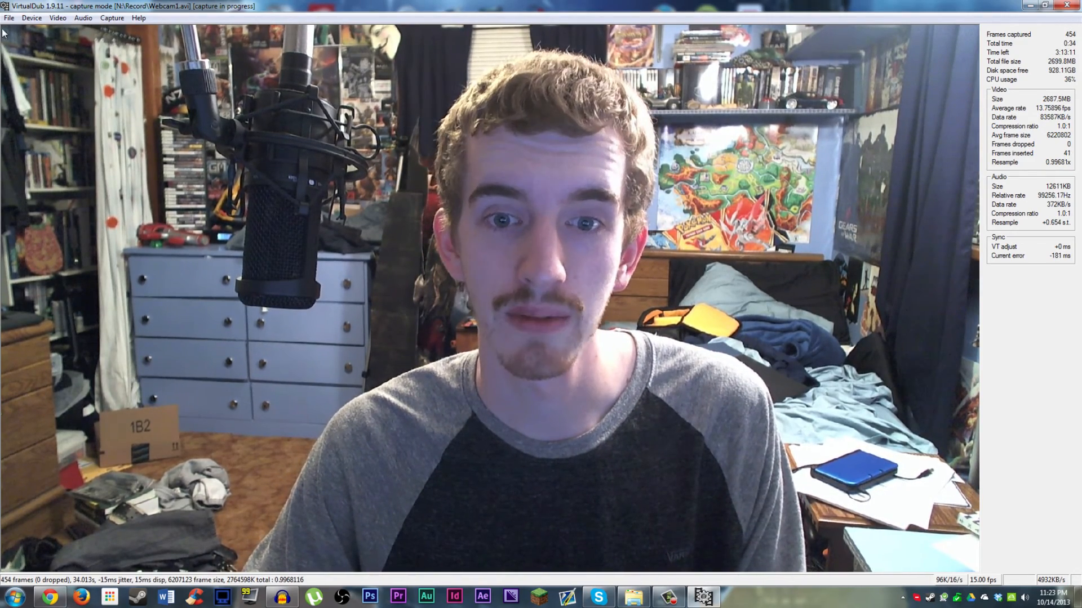
left_click(112, 17)
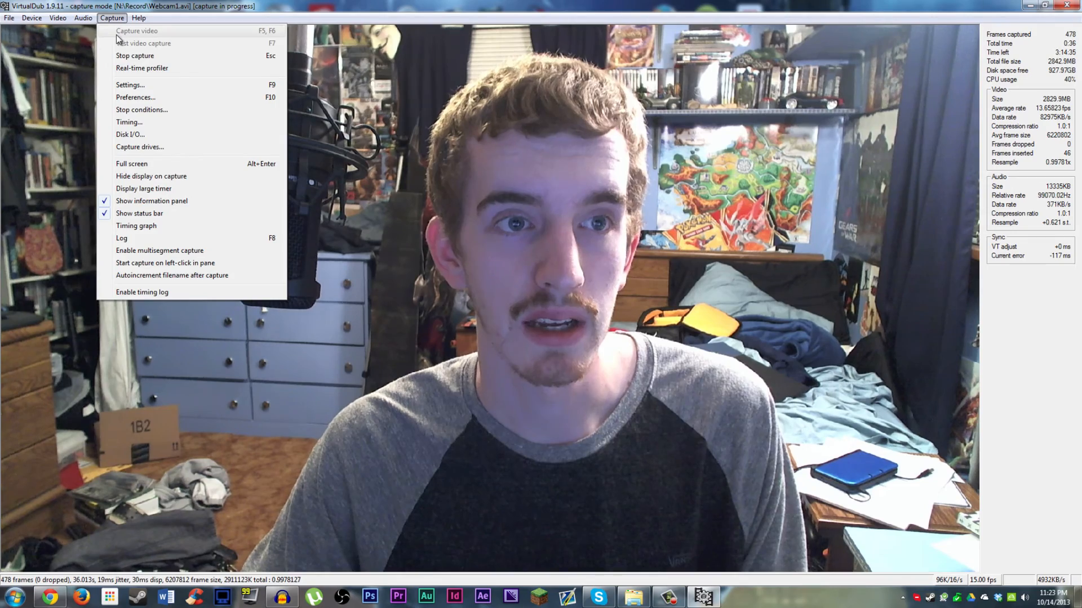